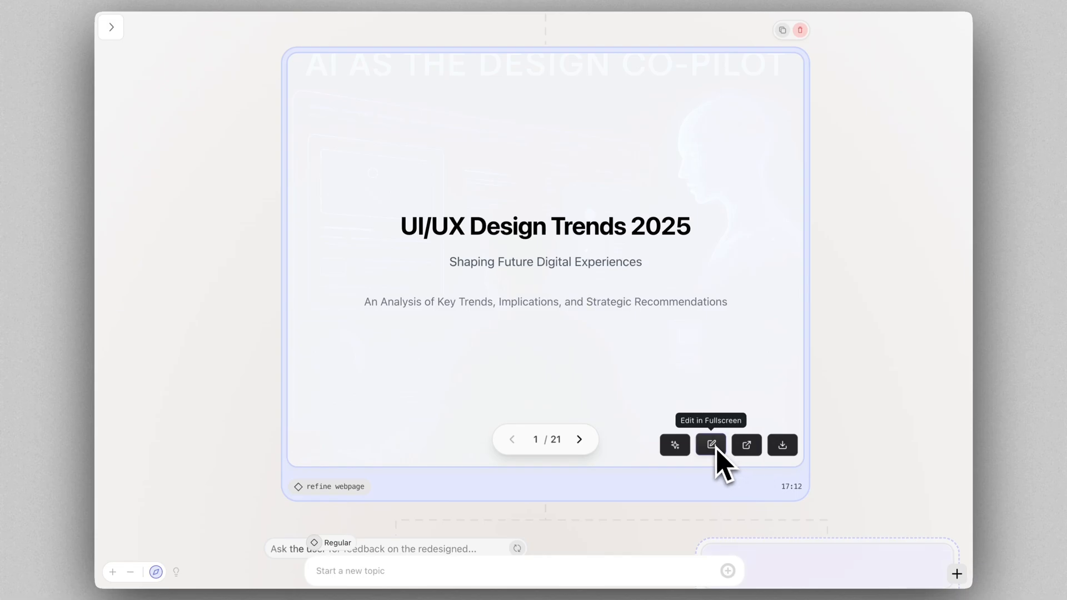
Open the 'UI/UX Design Trends 2025' deck in fullscreen editing with element selection enabled.
left_click(710, 445)
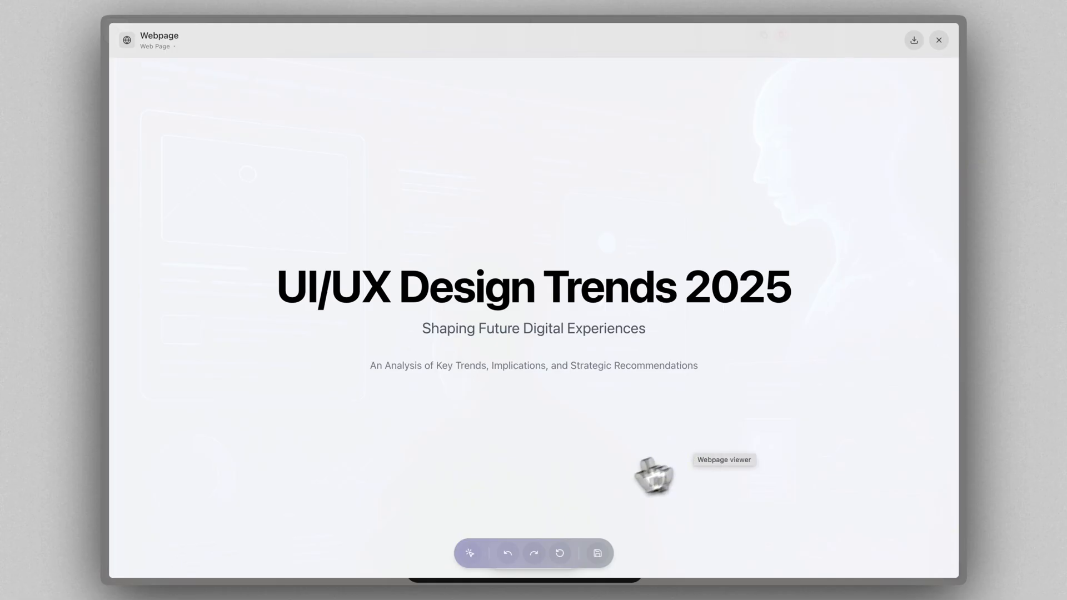
left_click(470, 552)
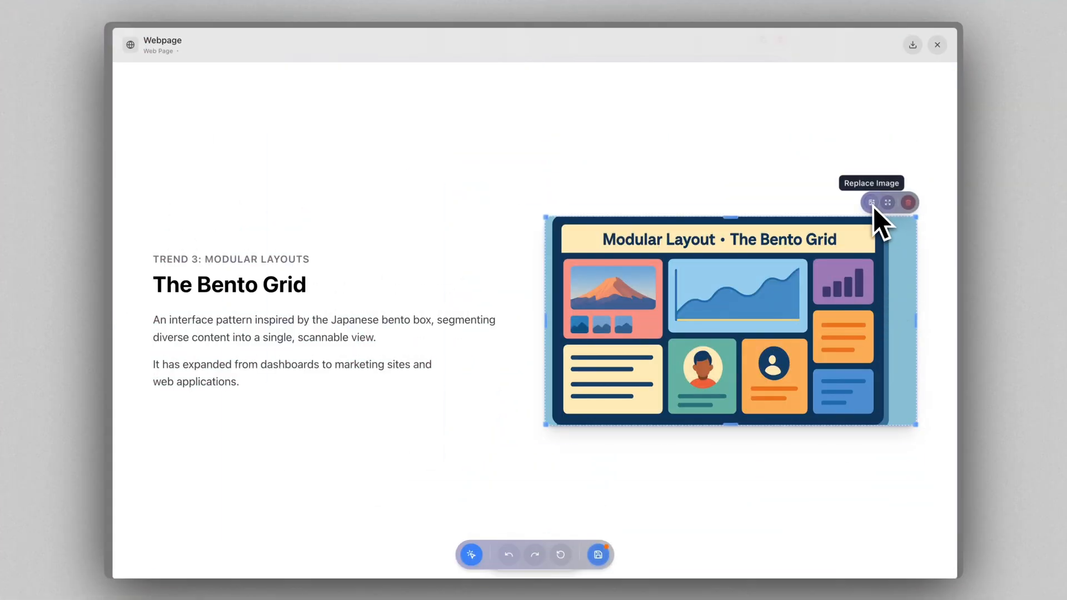
Swap the Bento Grid illustration for Frame.png and select the new image.
left_click(871, 202)
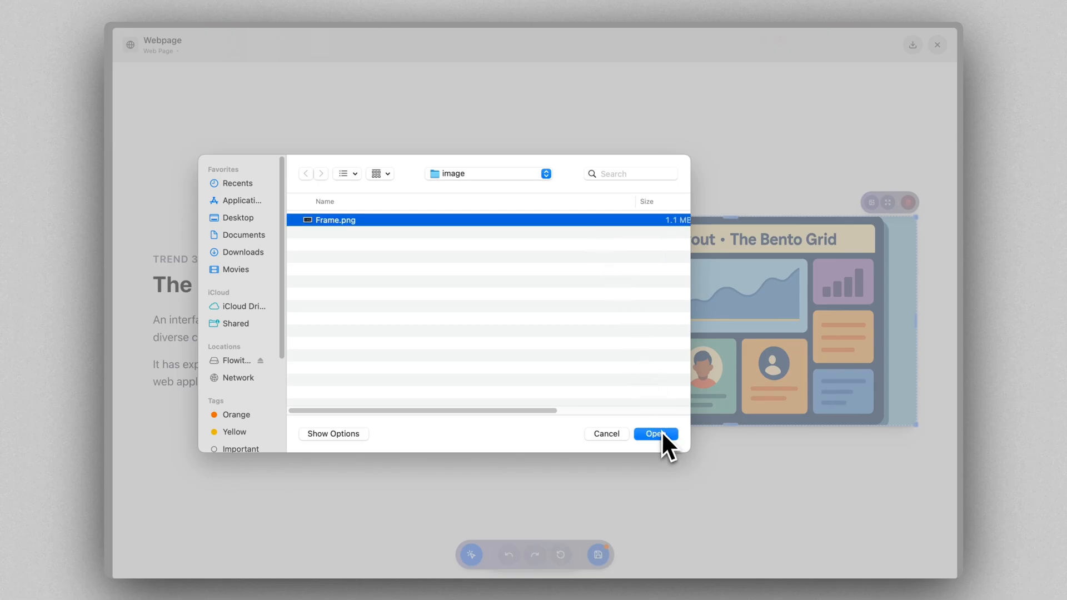
left_click(654, 434)
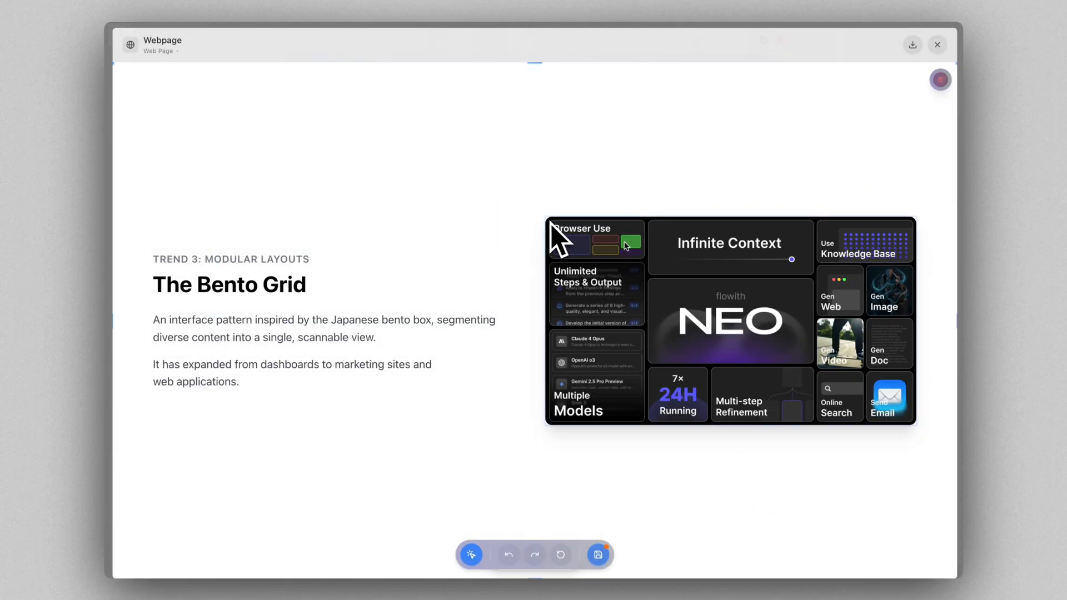
left_click(729, 320)
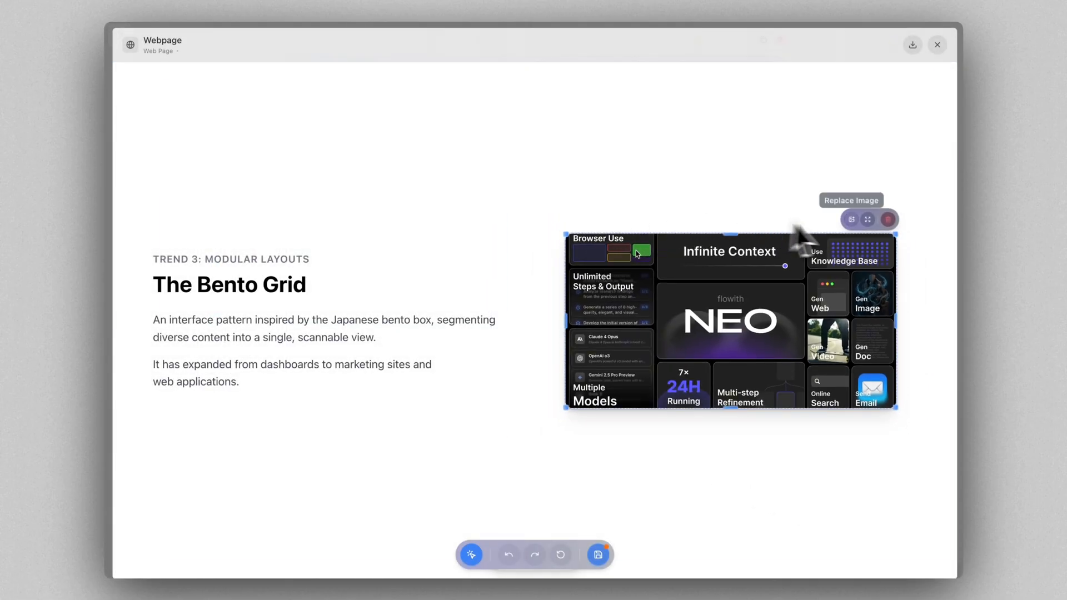
mouse_move(867, 219)
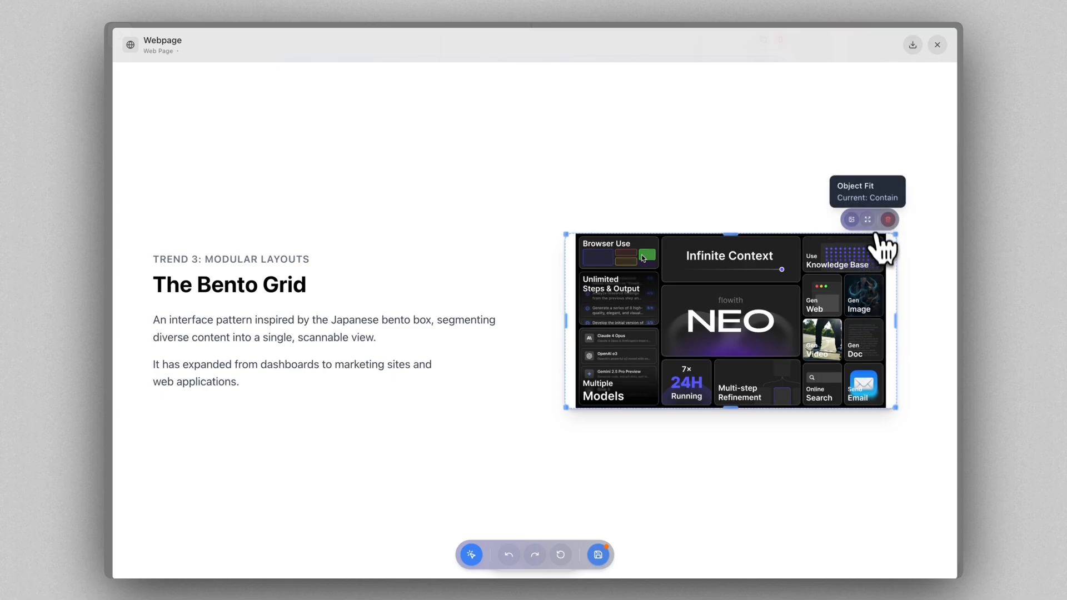
scroll("down", 3)
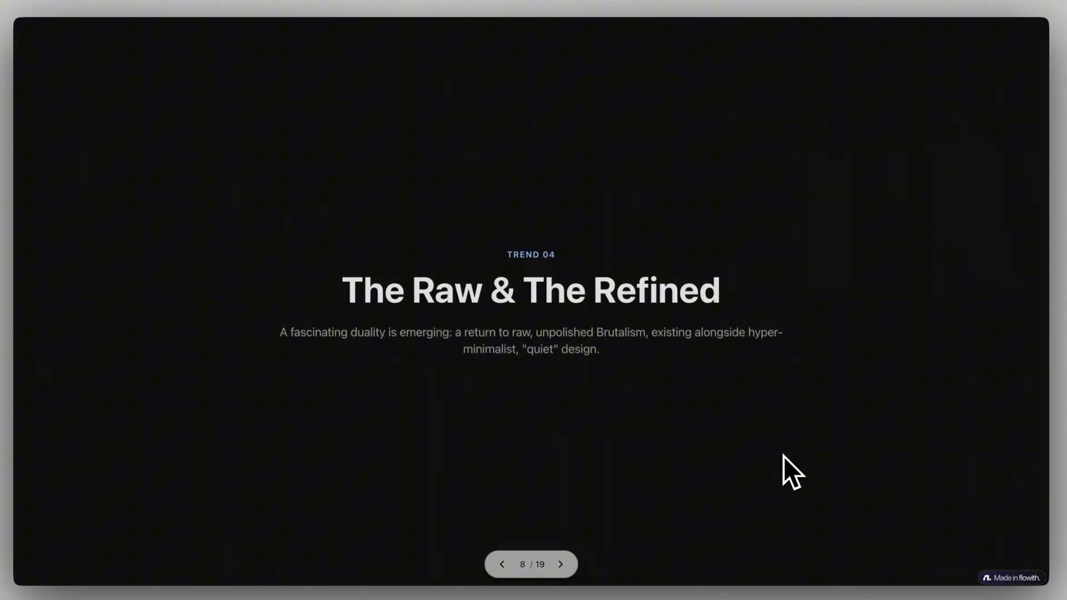
Step the preview forward three slides to slide 11 of 19.
left_click(560, 565)
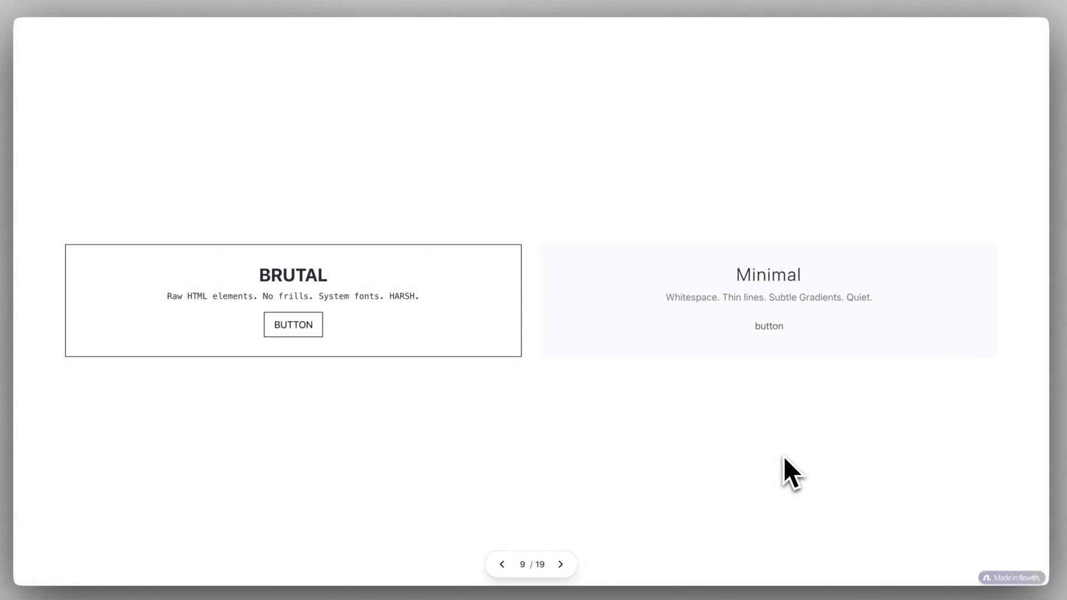
left_click(560, 565)
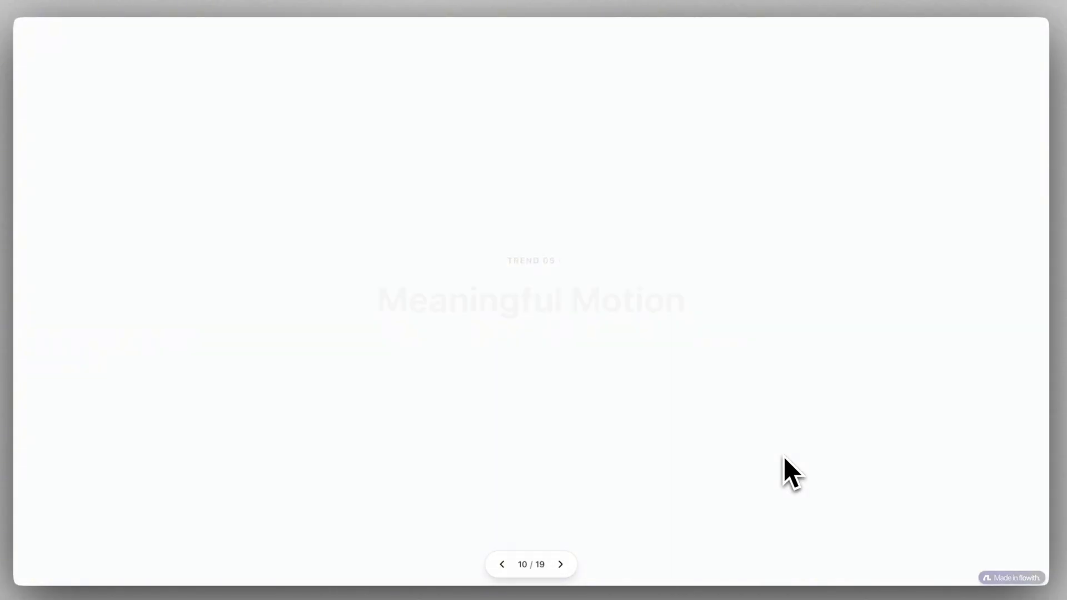
left_click(560, 565)
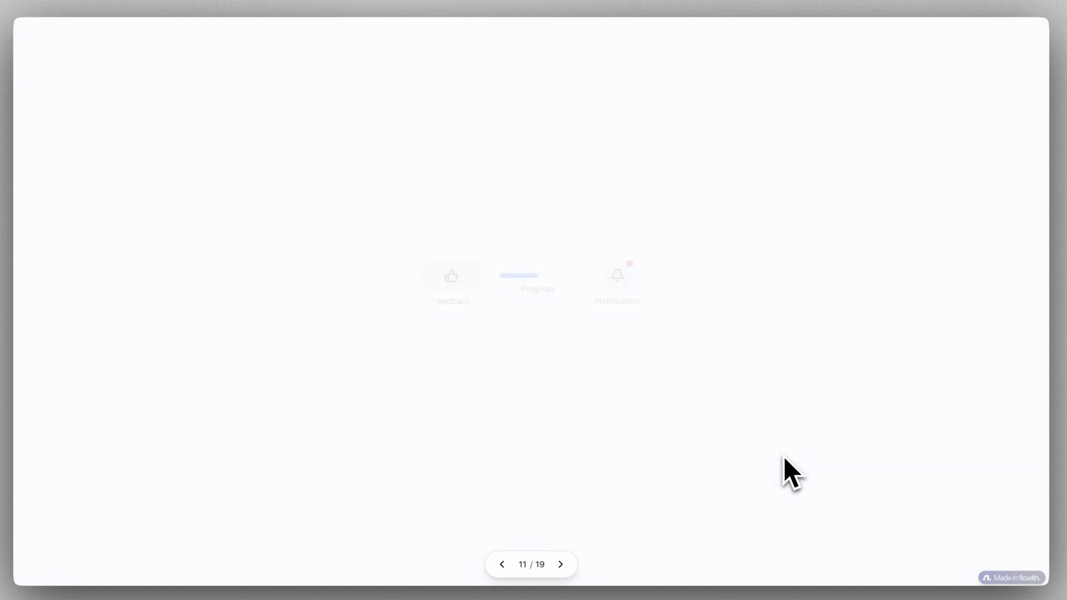